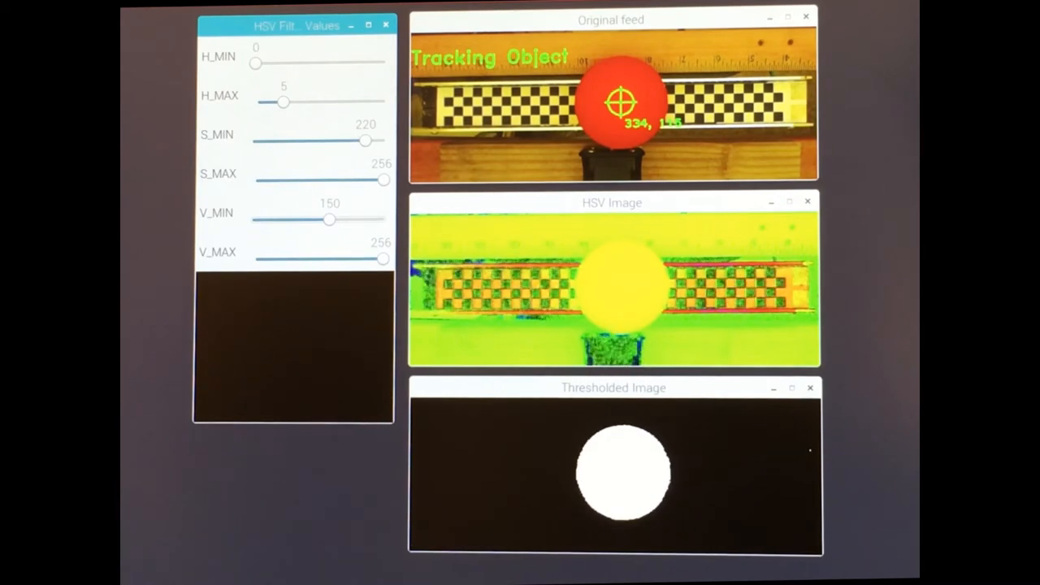
mouse_move(146, 508)
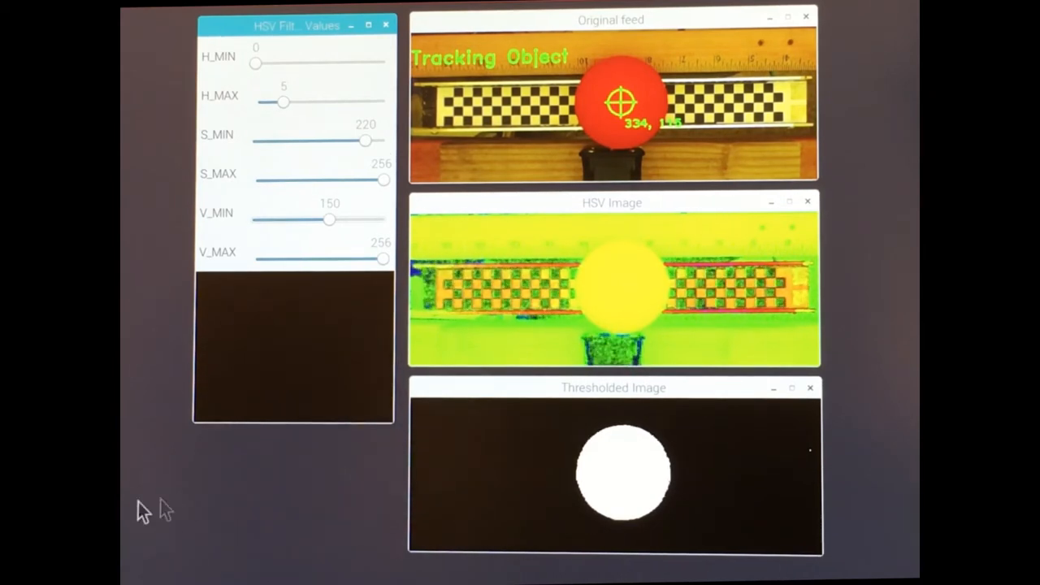
mouse_move(524, 102)
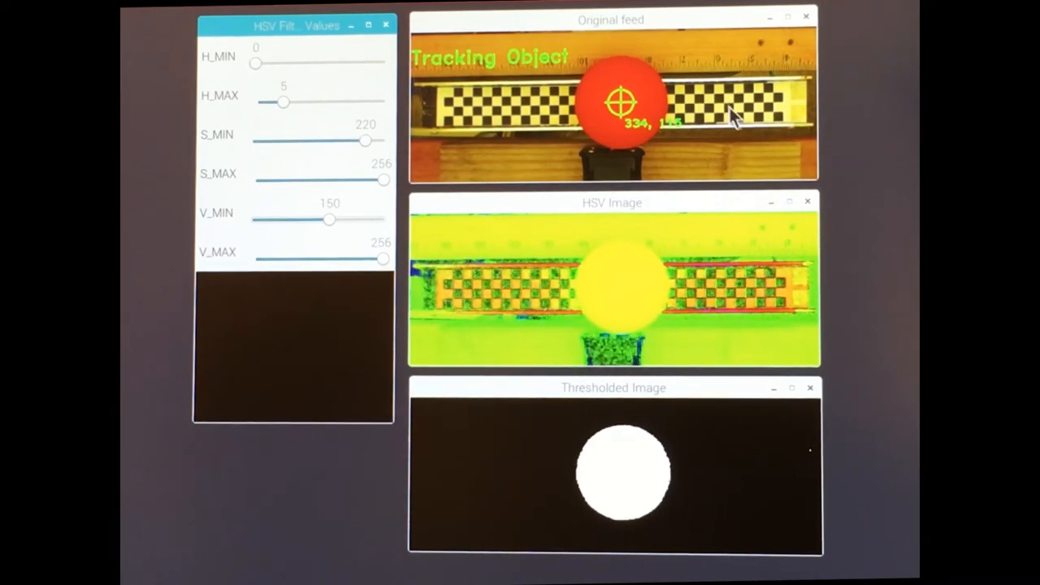
mouse_move(731, 130)
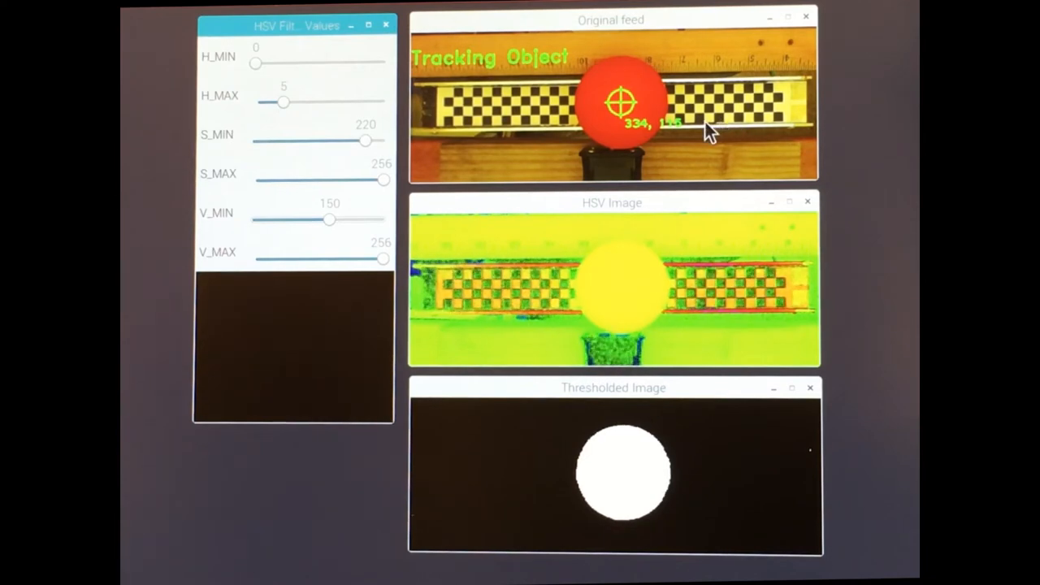
mouse_move(528, 134)
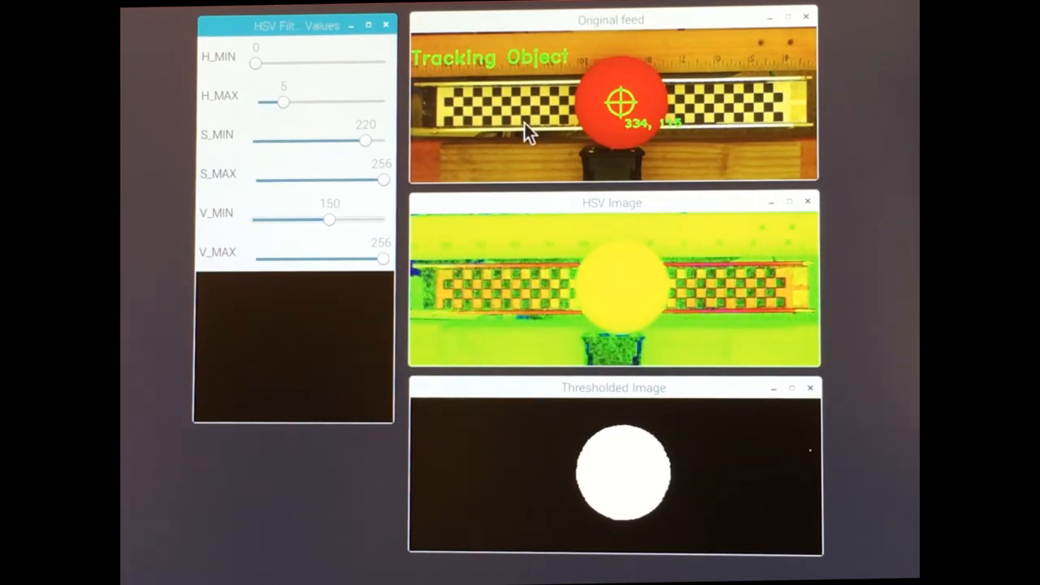
mouse_move(455, 138)
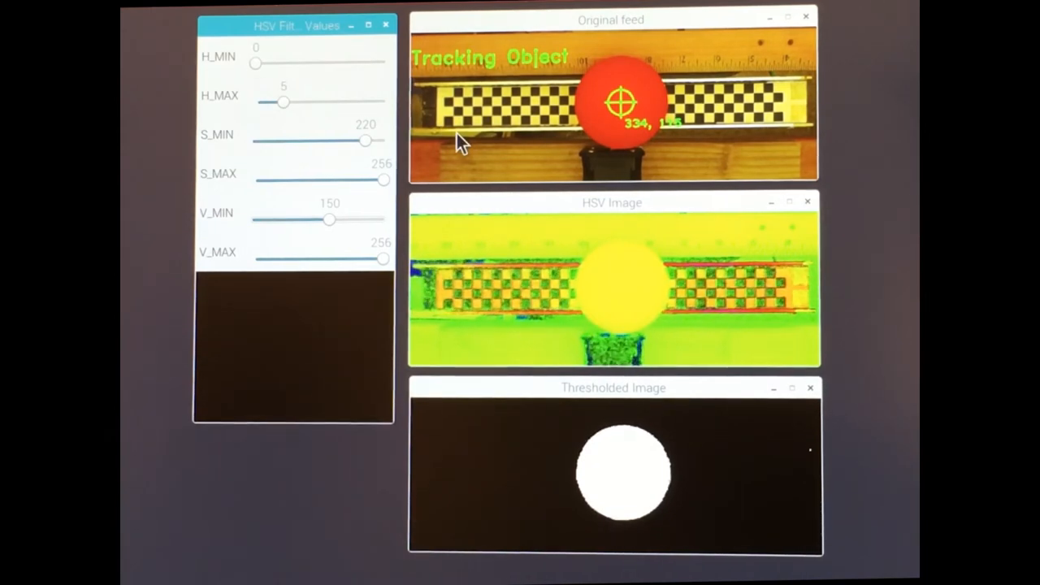
mouse_move(472, 166)
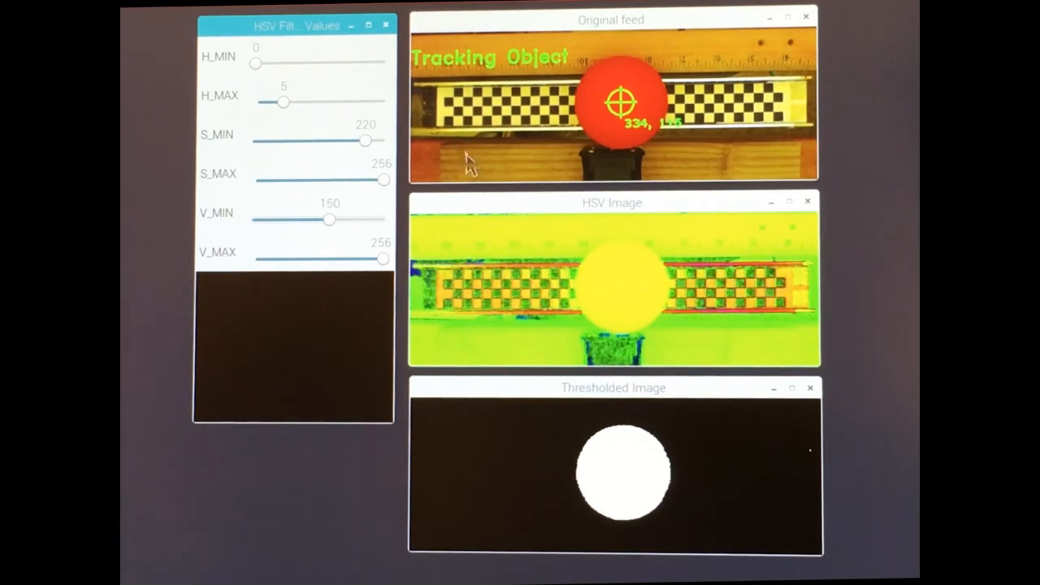
mouse_move(593, 268)
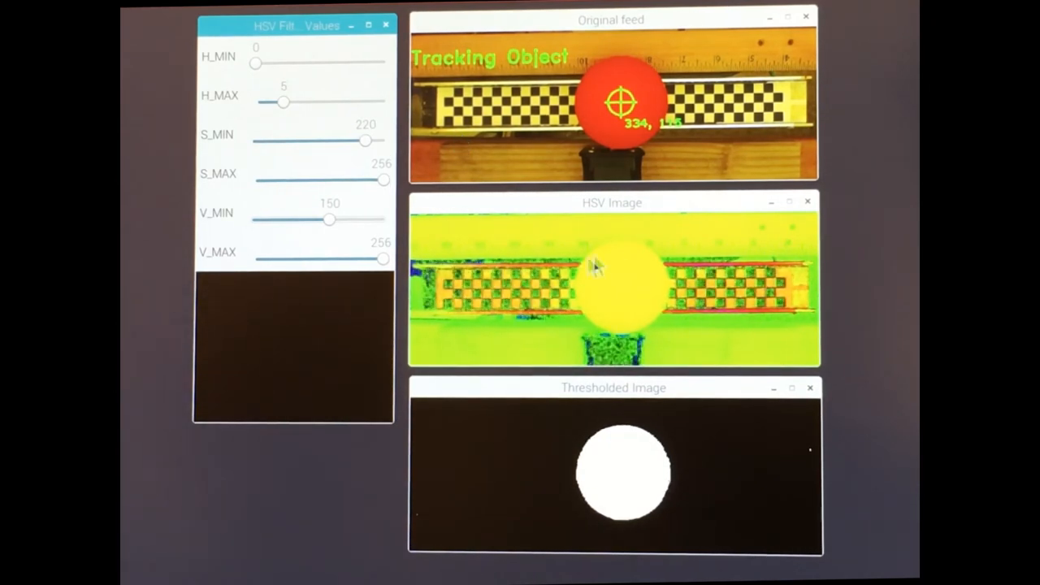
mouse_move(630, 155)
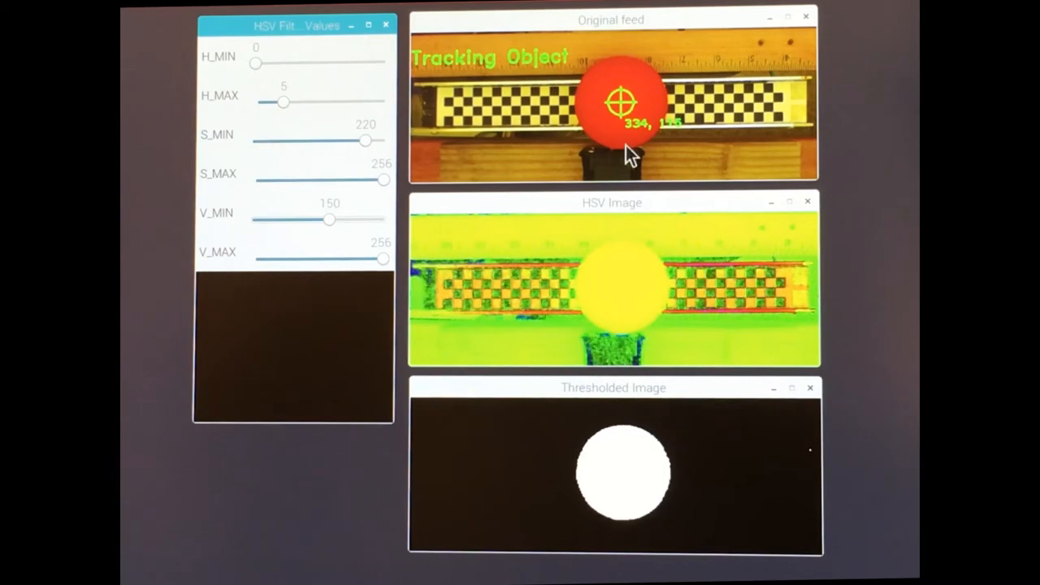
mouse_move(723, 321)
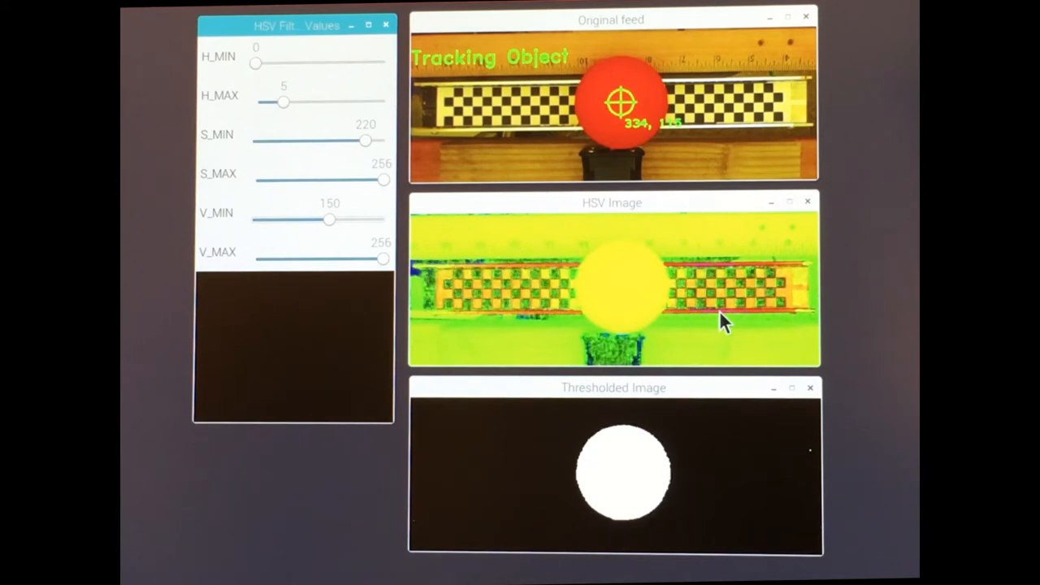
mouse_move(731, 374)
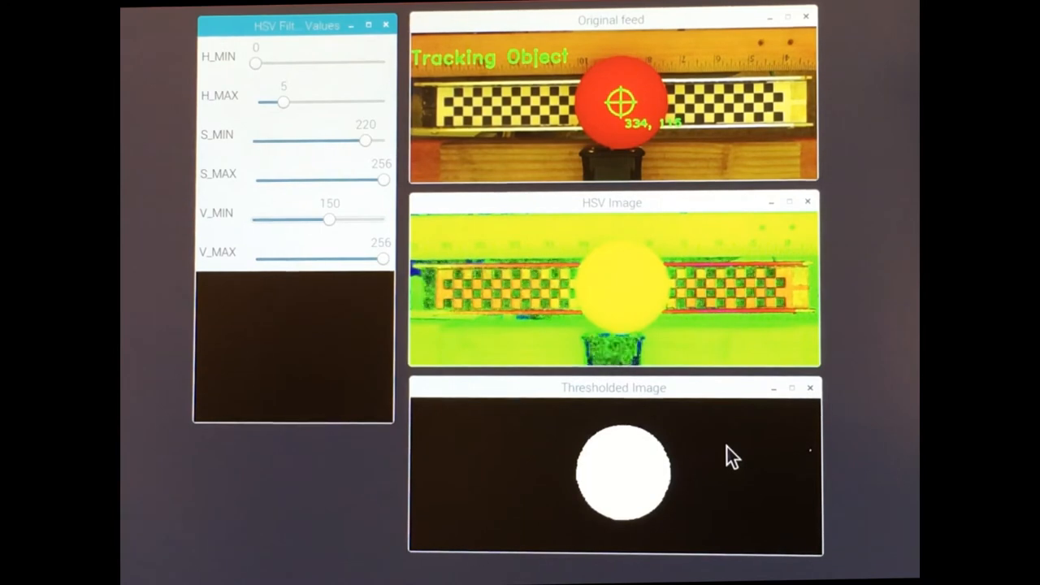
mouse_move(713, 429)
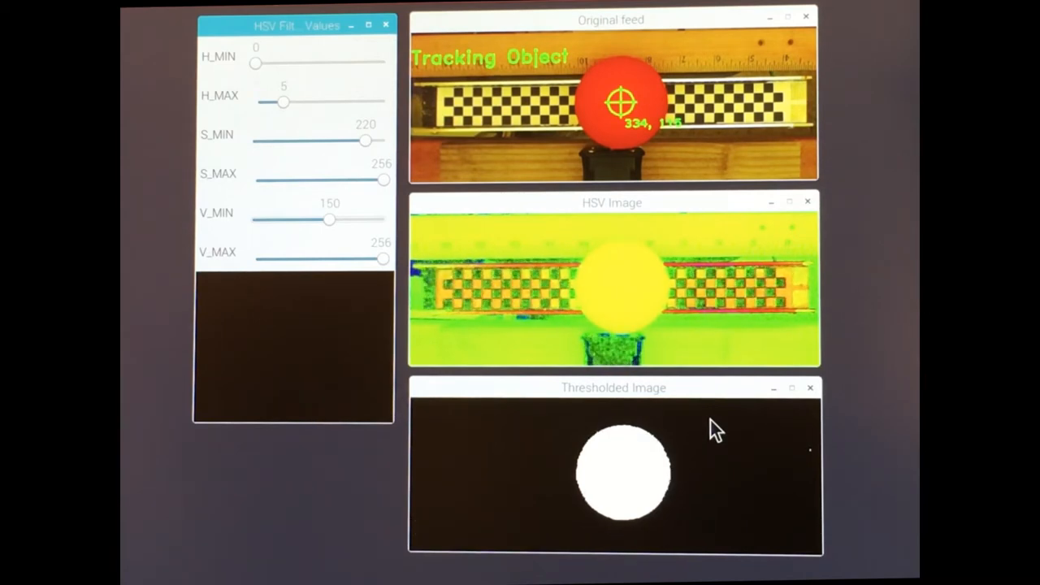
mouse_move(759, 337)
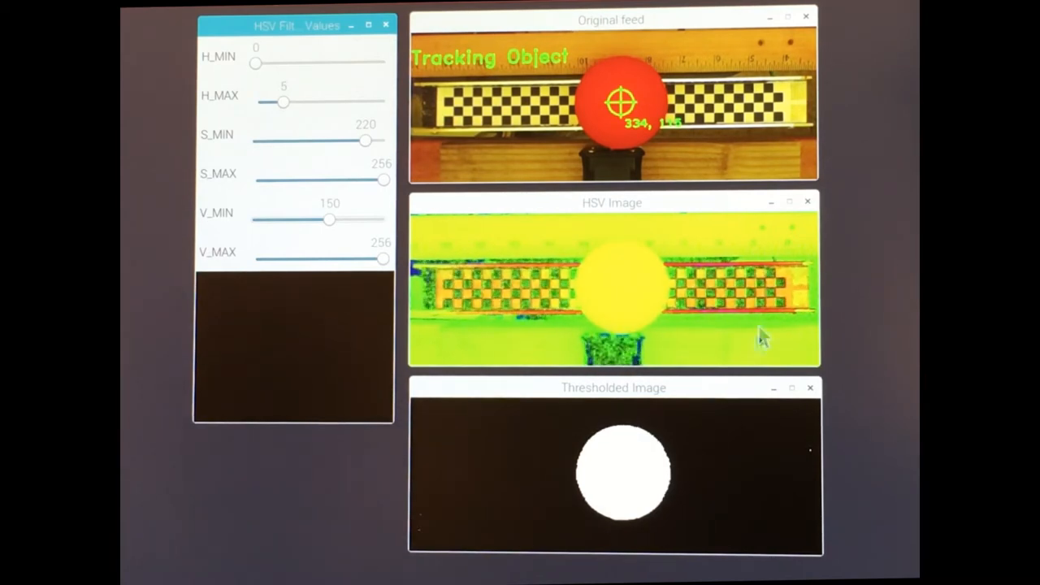
mouse_move(276, 162)
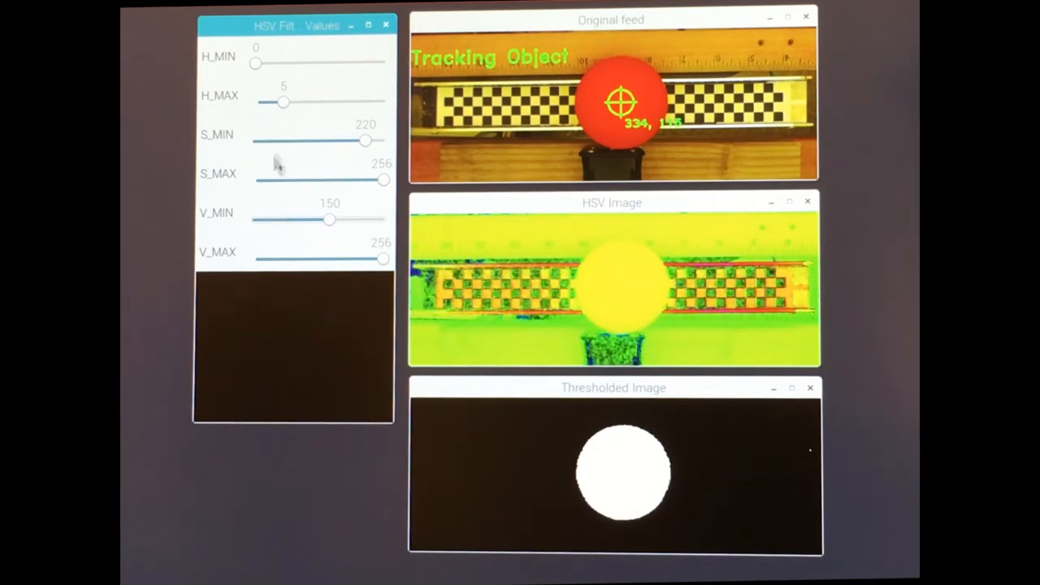
mouse_move(260, 73)
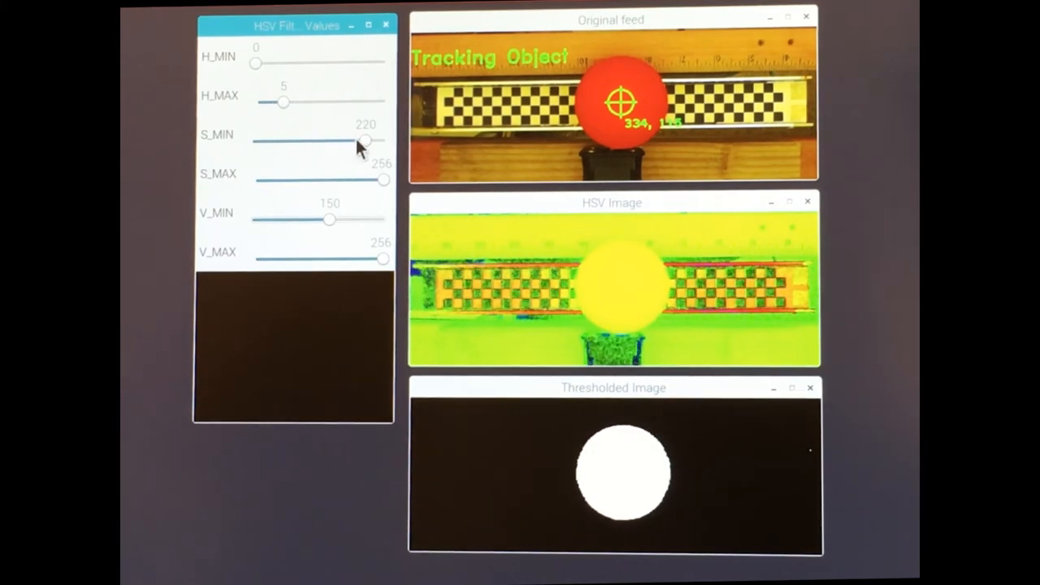
mouse_move(294, 209)
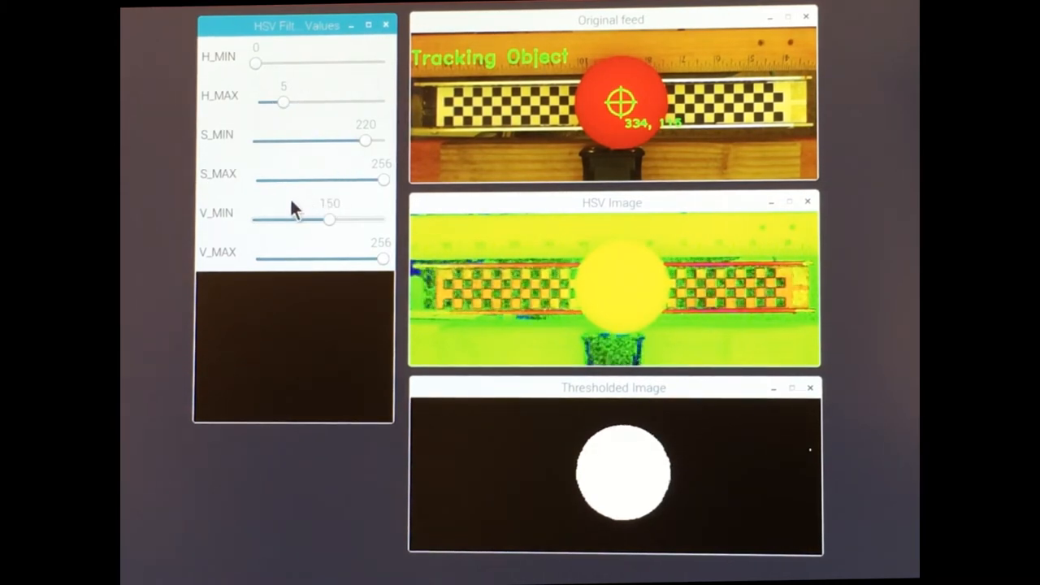
mouse_move(278, 210)
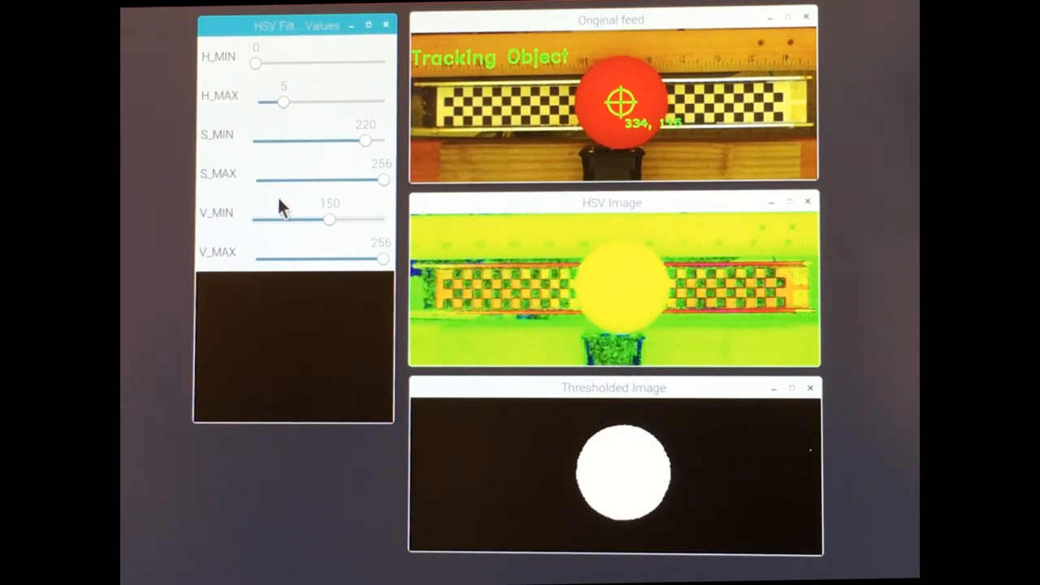
mouse_move(637, 292)
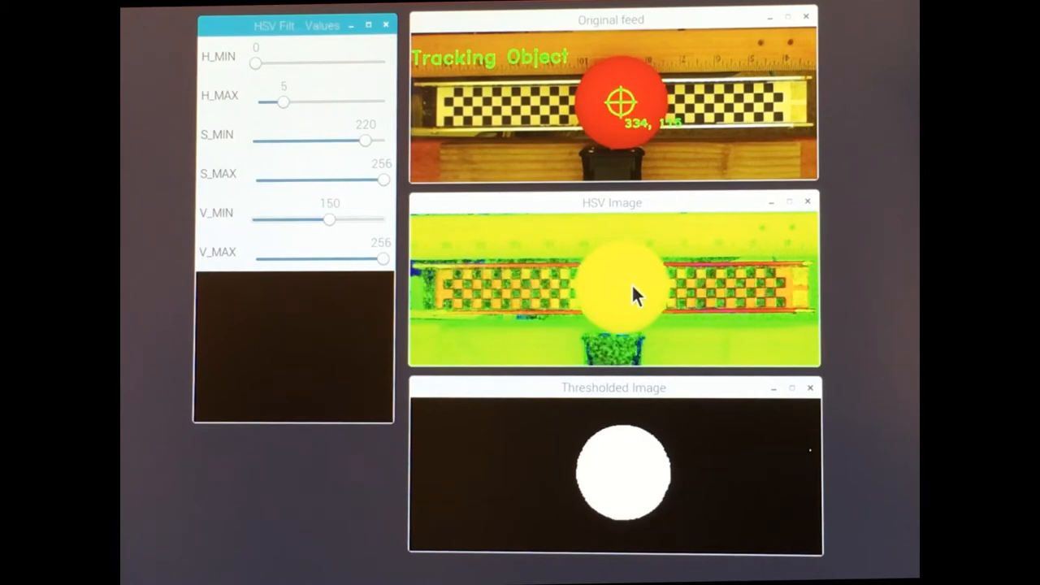
mouse_move(609, 301)
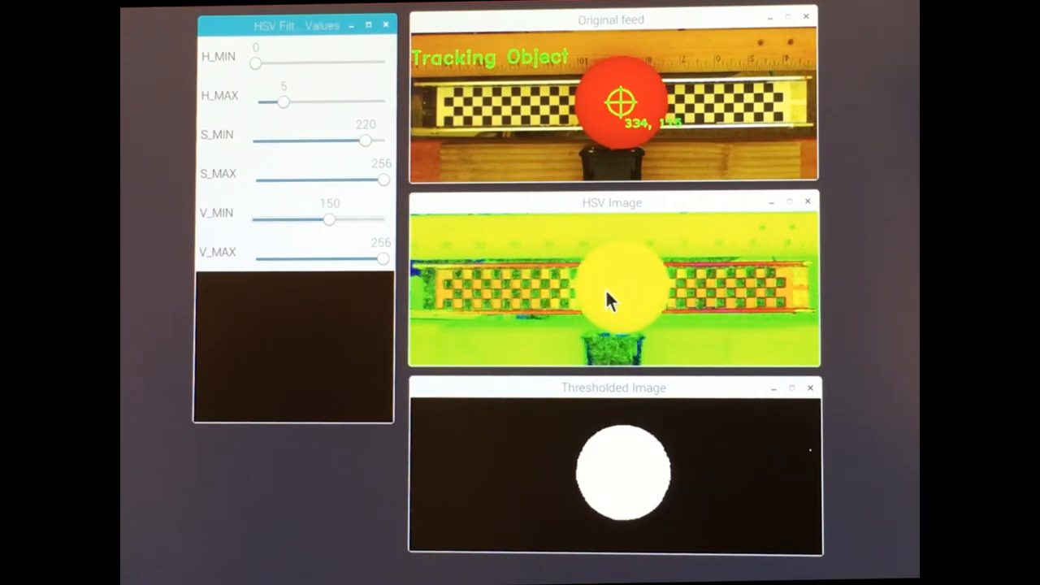
mouse_move(601, 305)
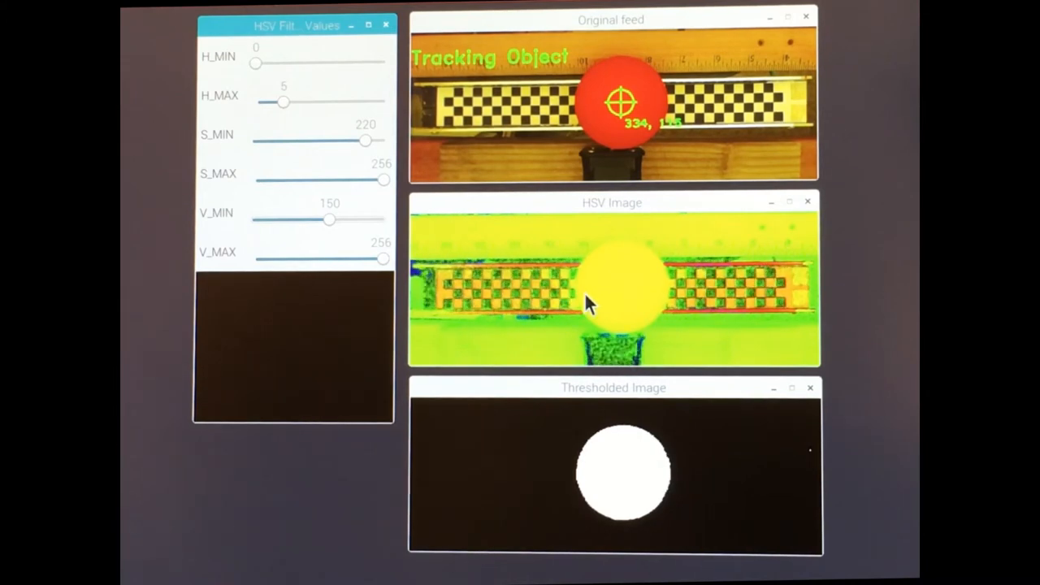
mouse_move(520, 346)
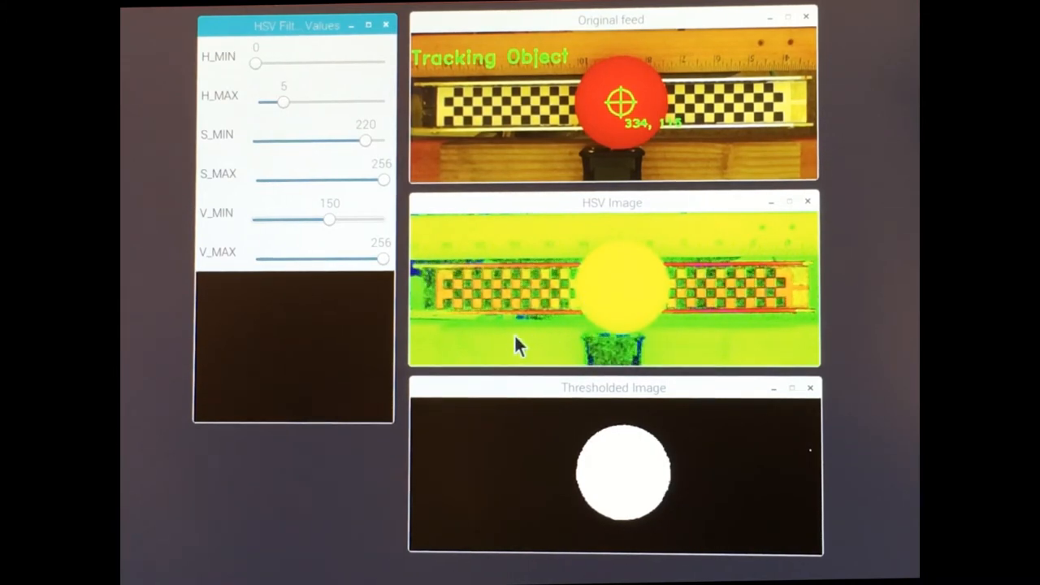
mouse_move(540, 341)
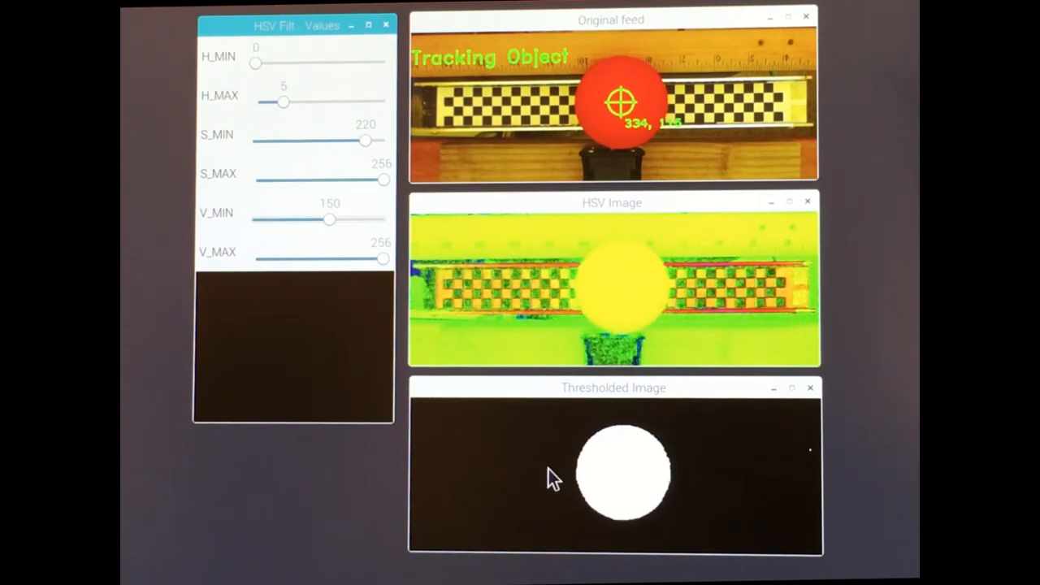
mouse_move(613, 488)
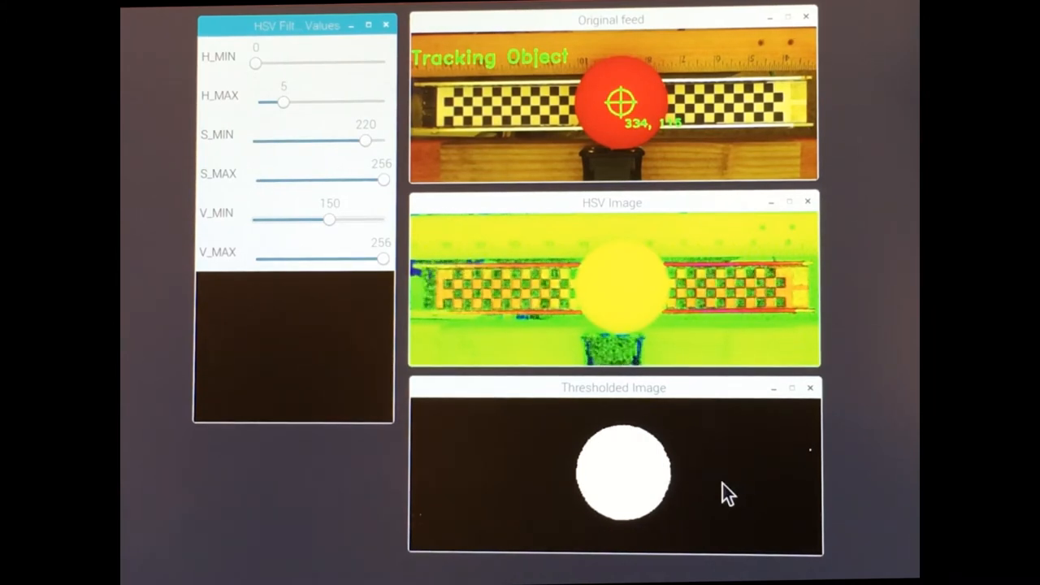
mouse_move(711, 471)
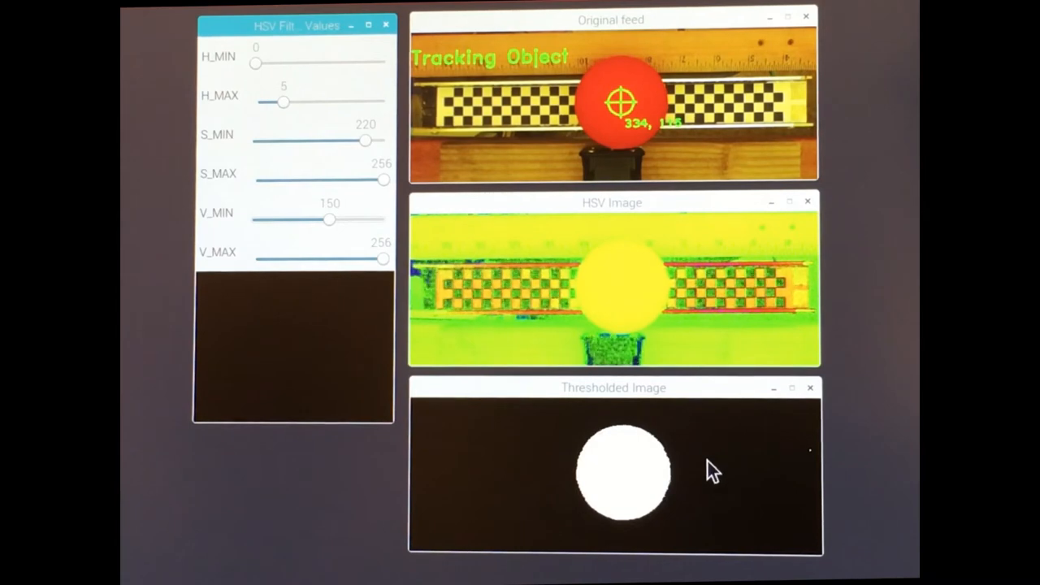
mouse_move(715, 455)
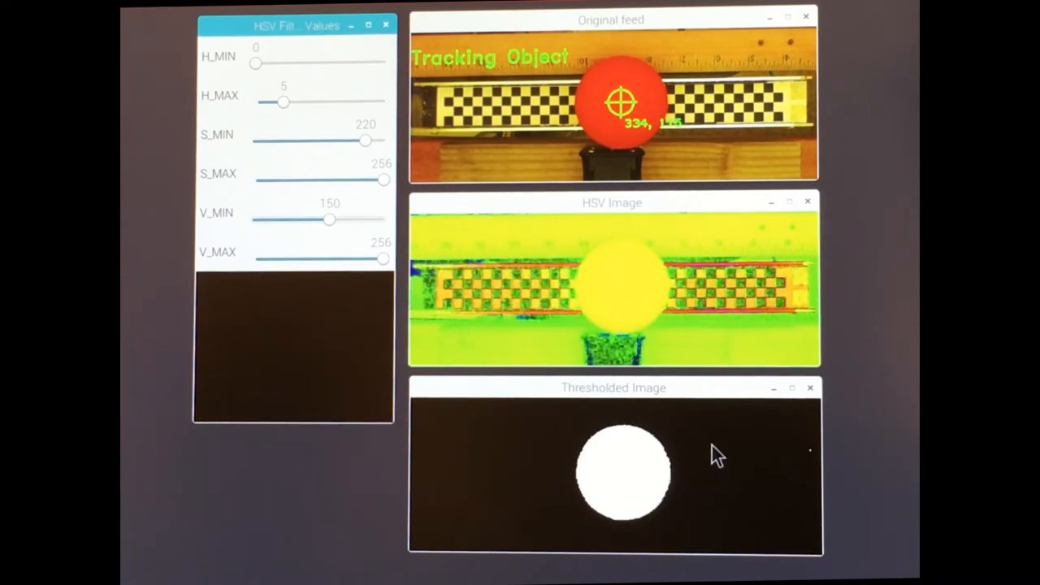
mouse_move(545, 195)
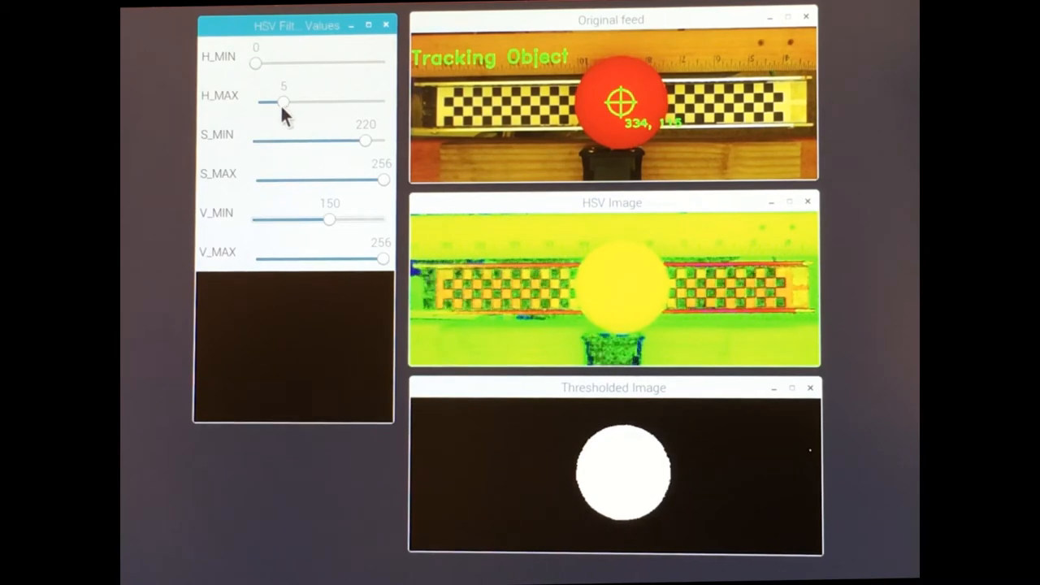
mouse_move(283, 101)
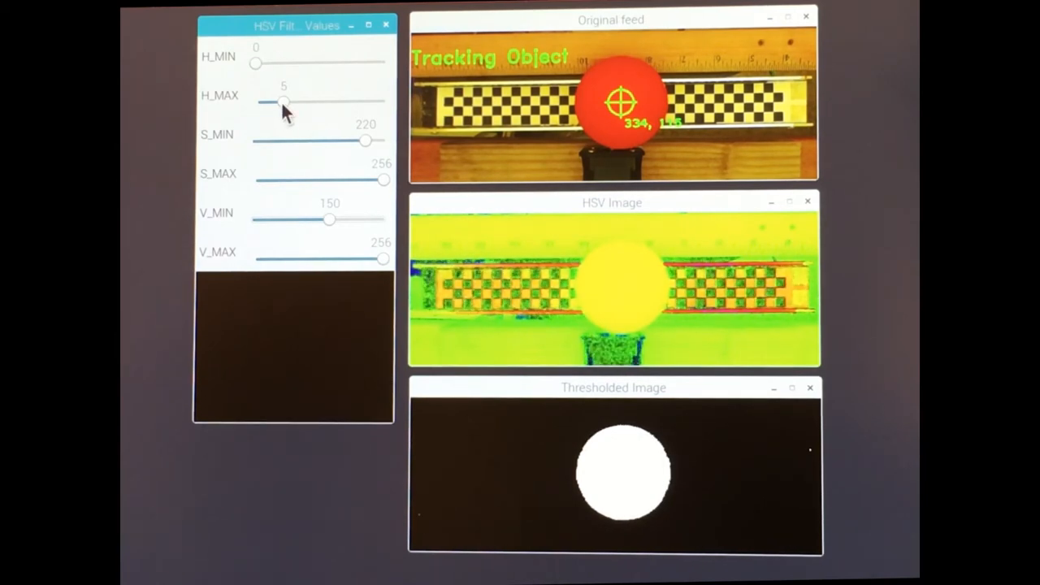
drag(283, 102, 260, 101)
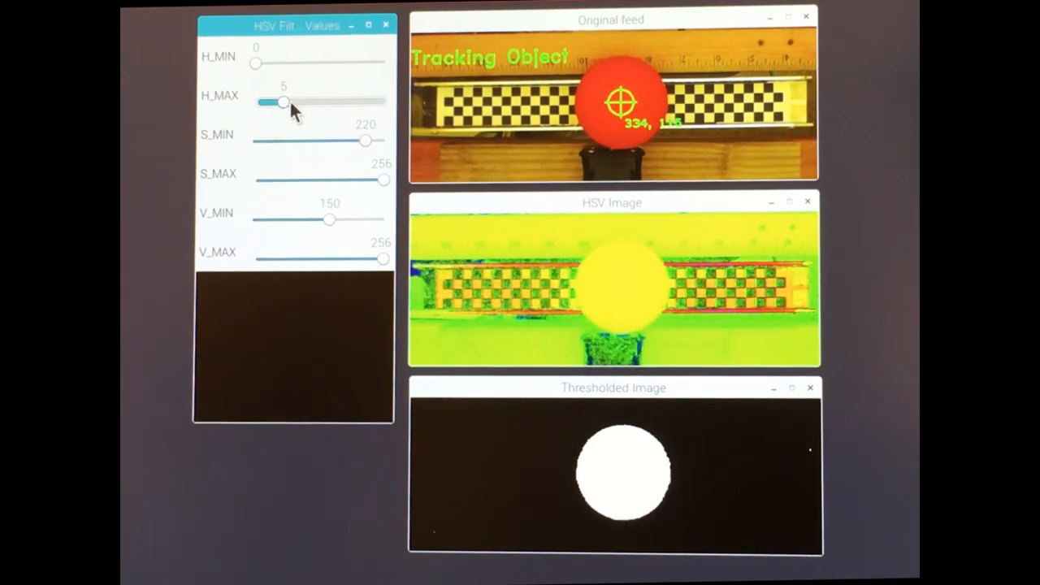
drag(282, 102, 309, 101)
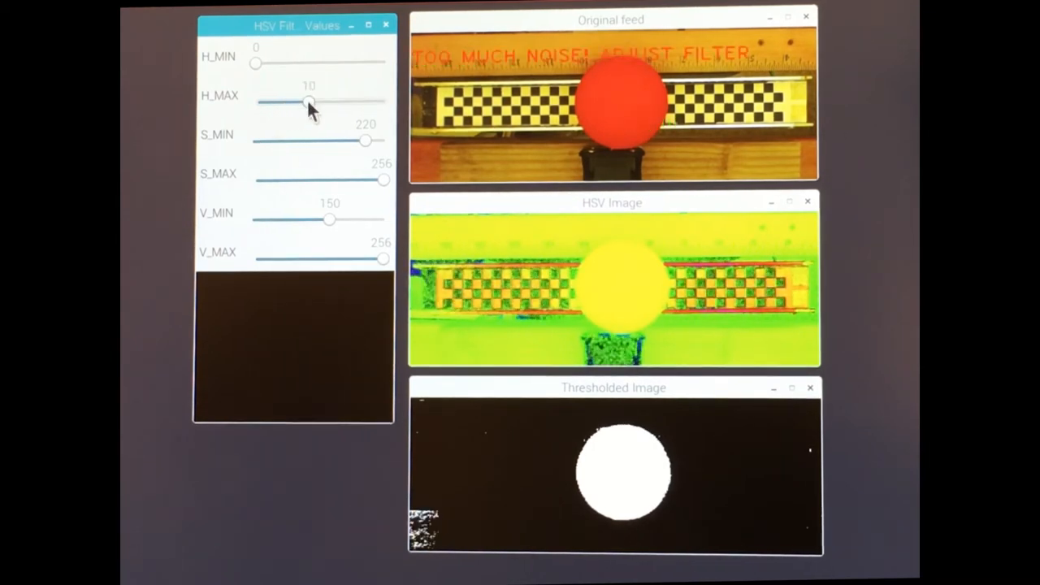
drag(307, 102, 329, 101)
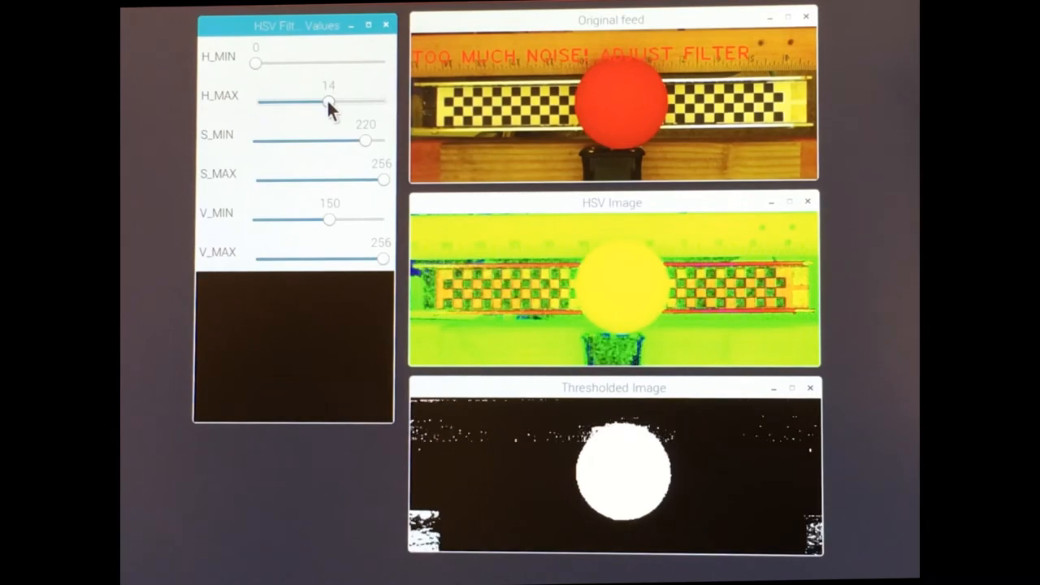
drag(328, 101, 353, 101)
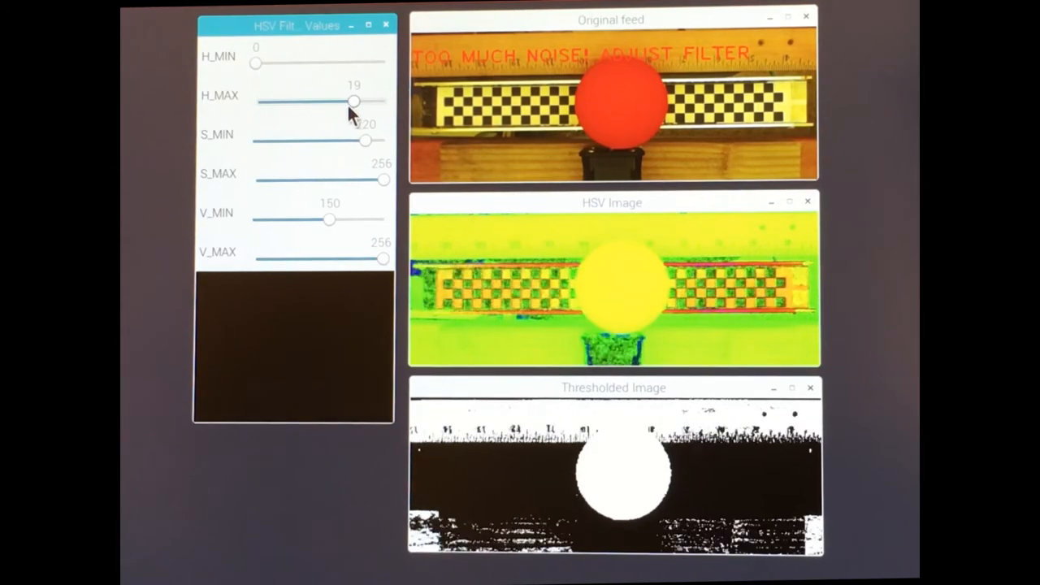
drag(354, 101, 348, 100)
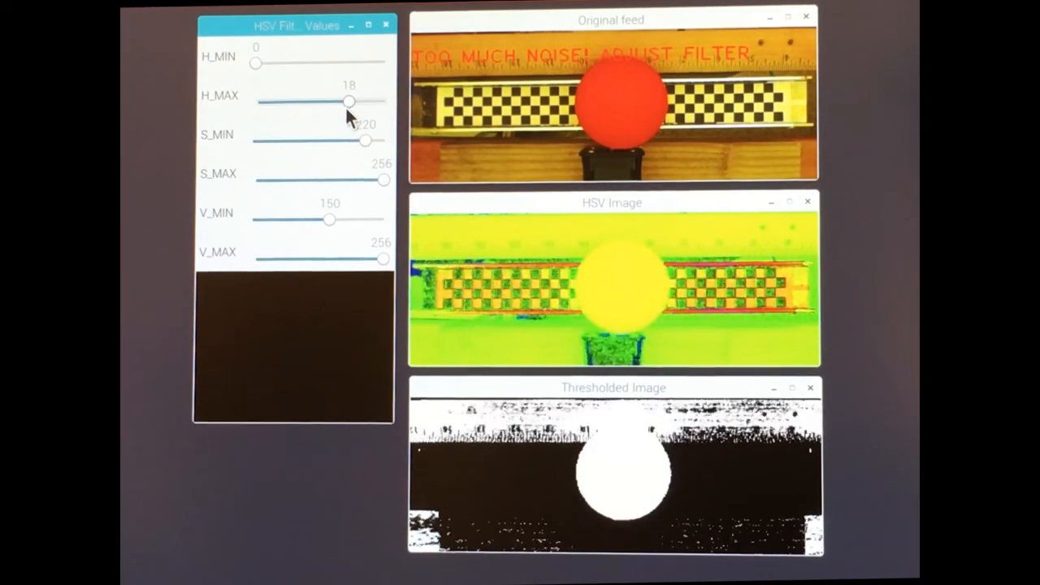
drag(349, 102, 338, 102)
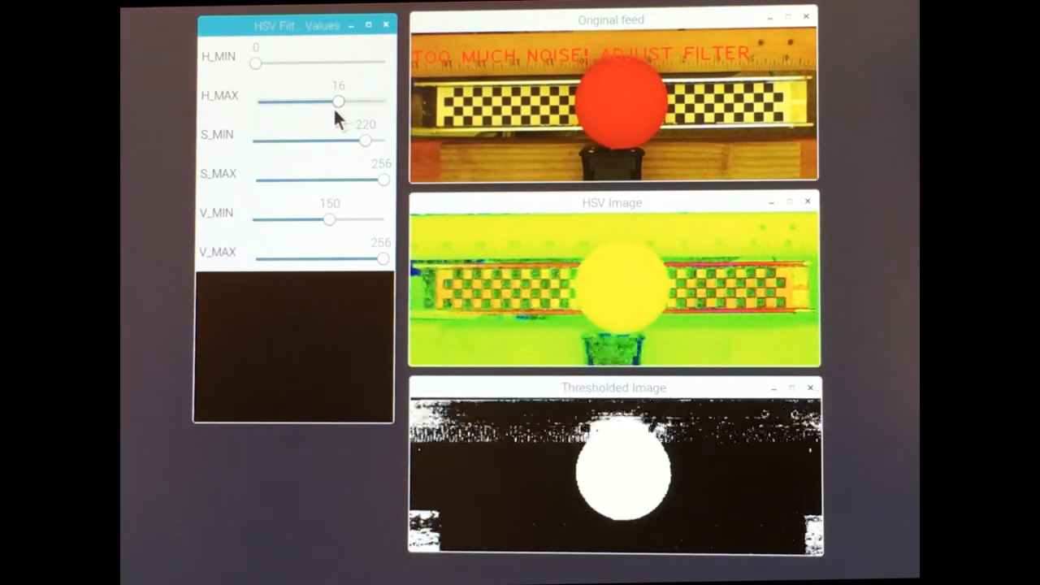
drag(340, 101, 287, 101)
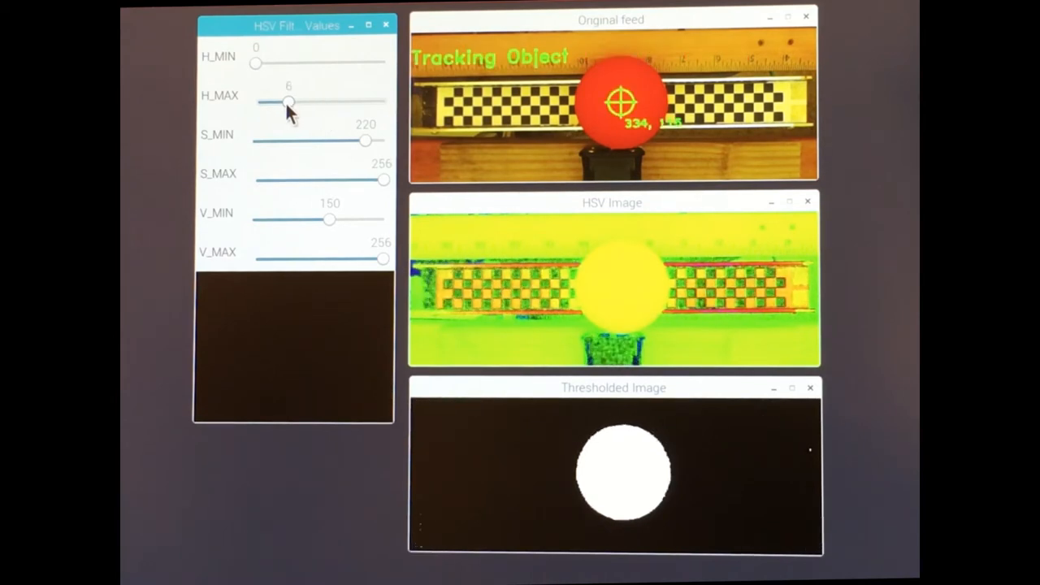
drag(289, 101, 283, 101)
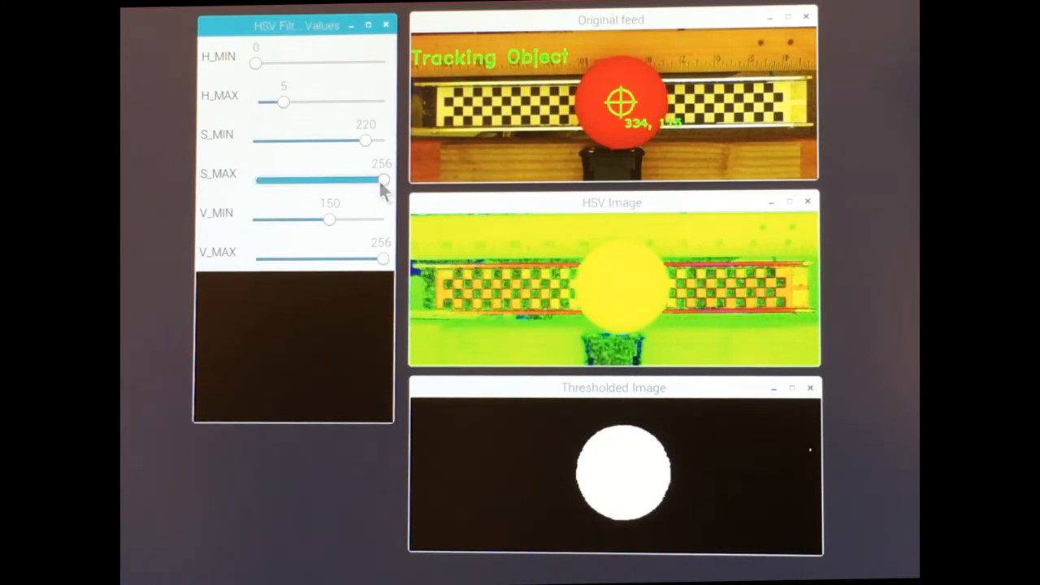
drag(383, 181, 380, 180)
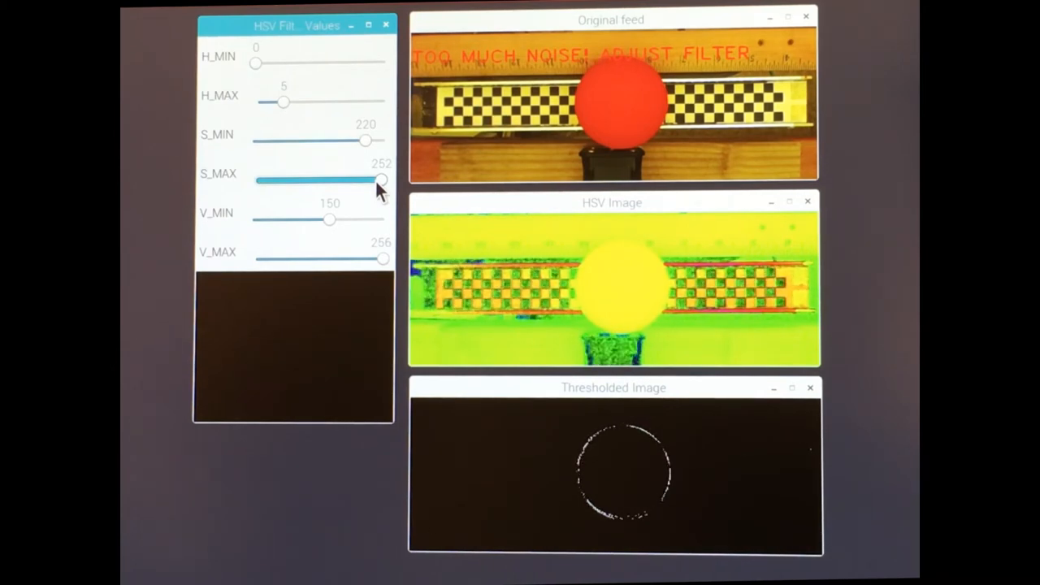
drag(380, 179, 386, 179)
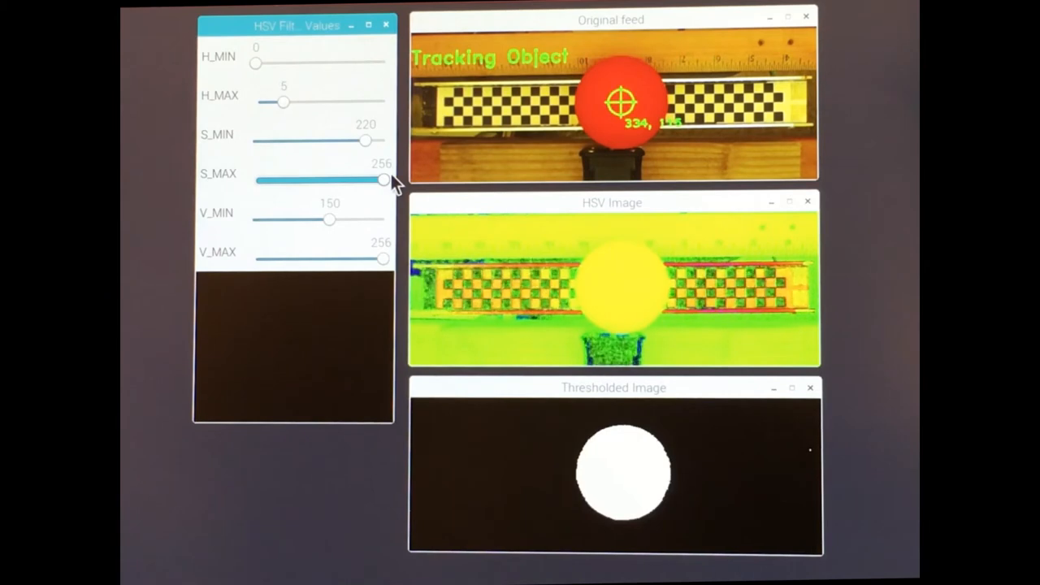